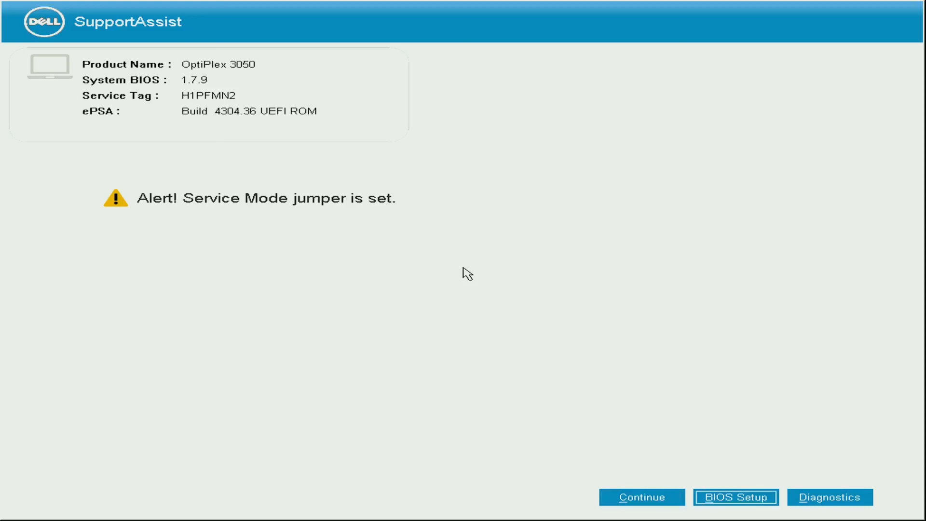
- Enter BIOS Setup from the SupportAssist alert and review System Information, UEFI Boot Path Security and Secure Boot
left_click(735, 497)
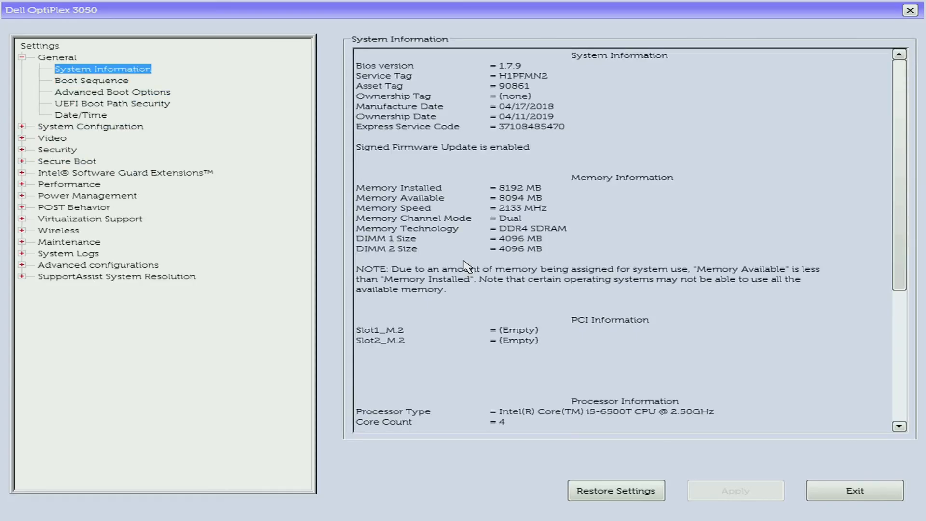
left_click(113, 103)
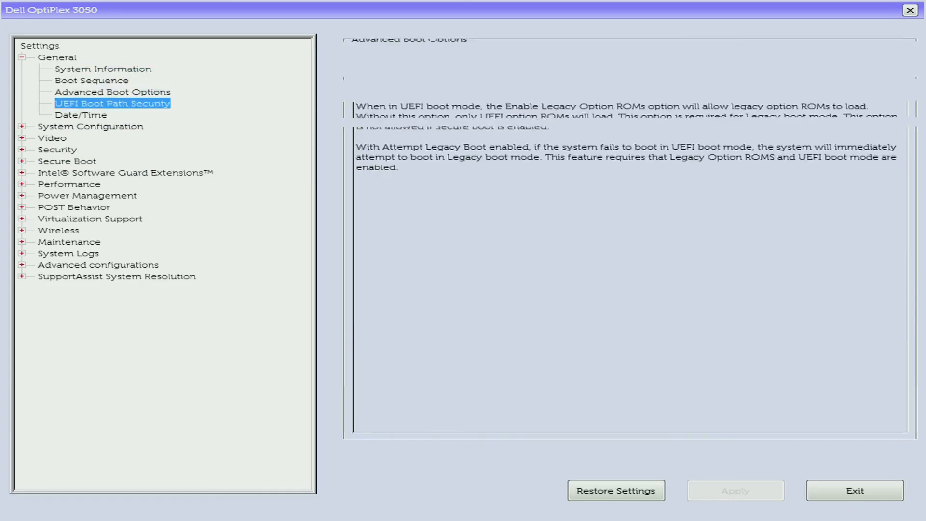
left_click(66, 161)
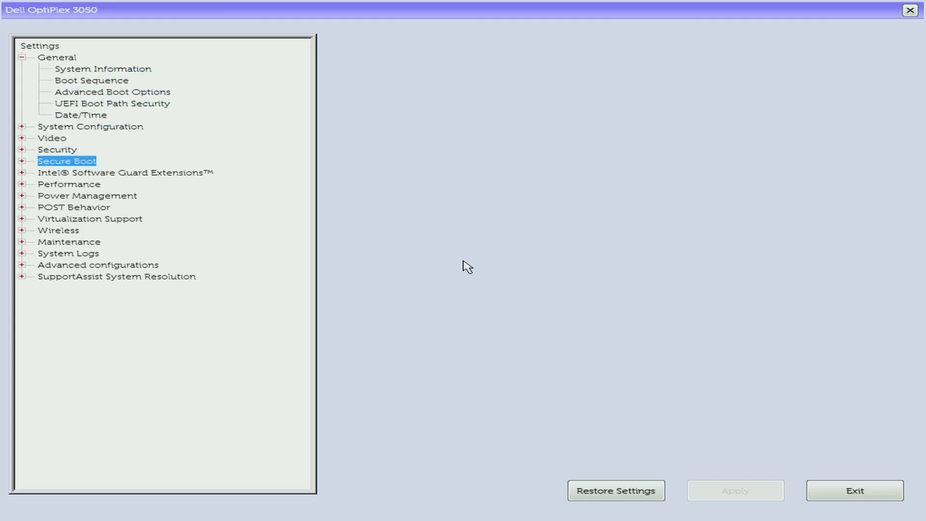
left_click(23, 162)
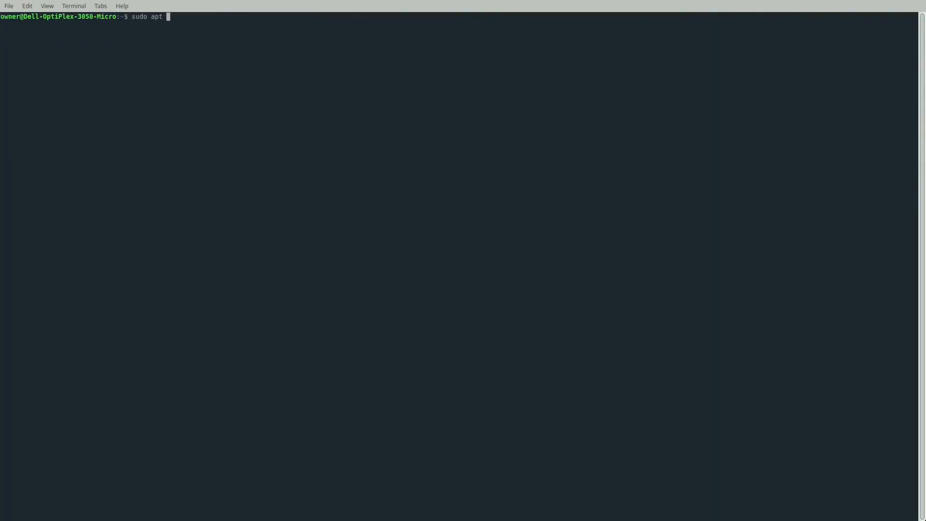
- Install git with sudo apt, giving the password and confirming with y
type(" install git")
key("Return")
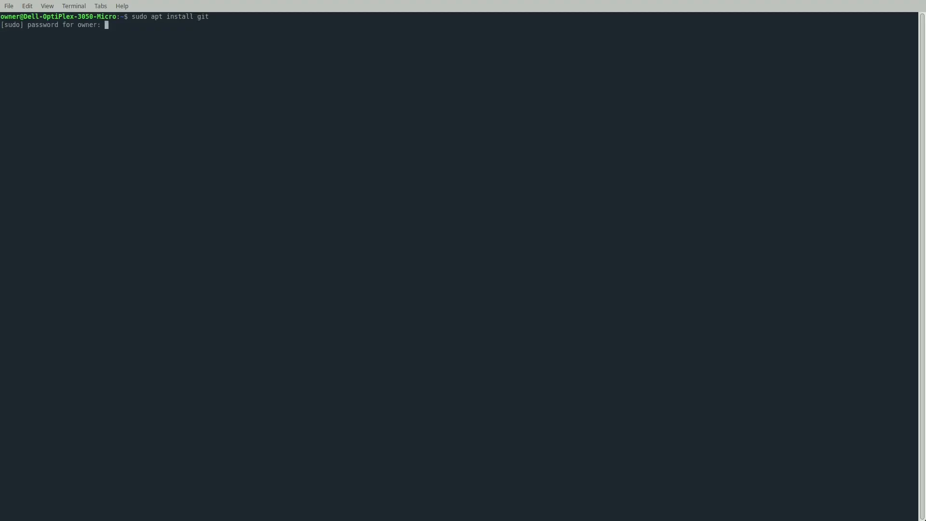
key("Return")
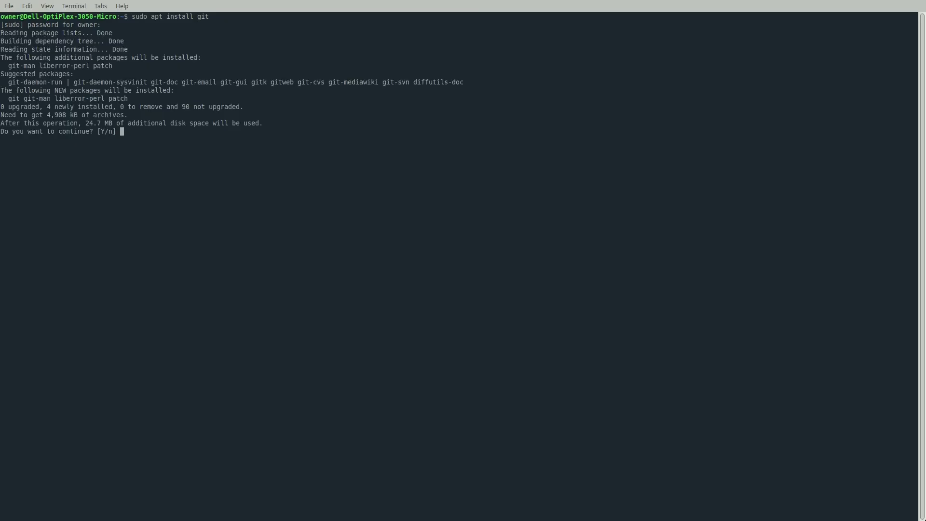
type("y")
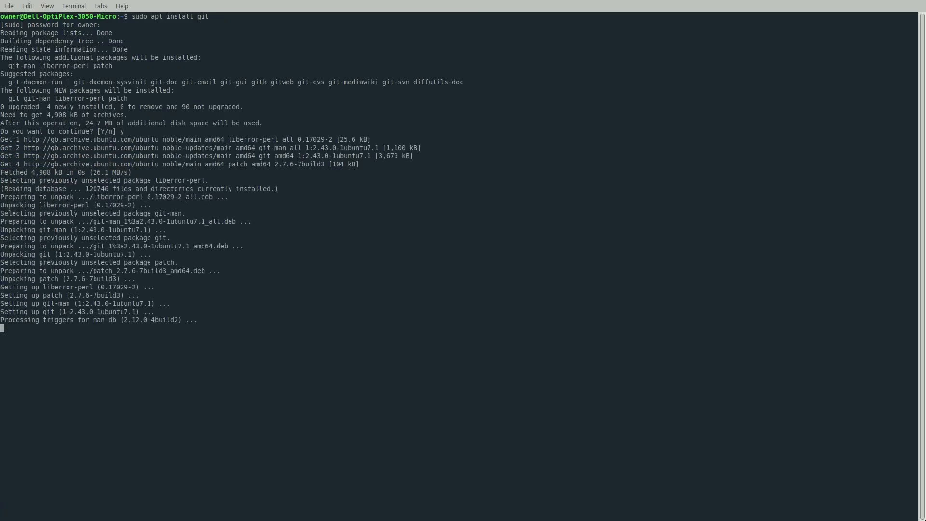
type("git clone https://codeberg.org/libreboot/lbmk")
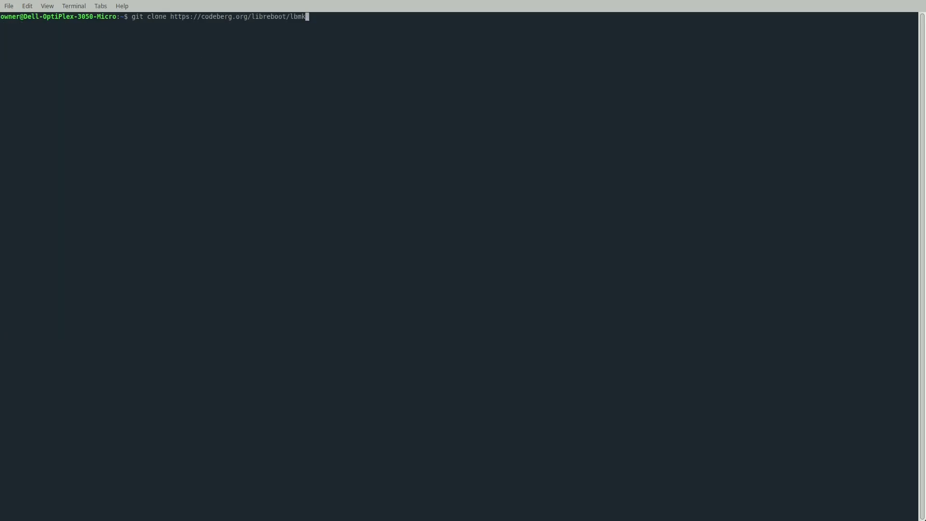
key("Return")
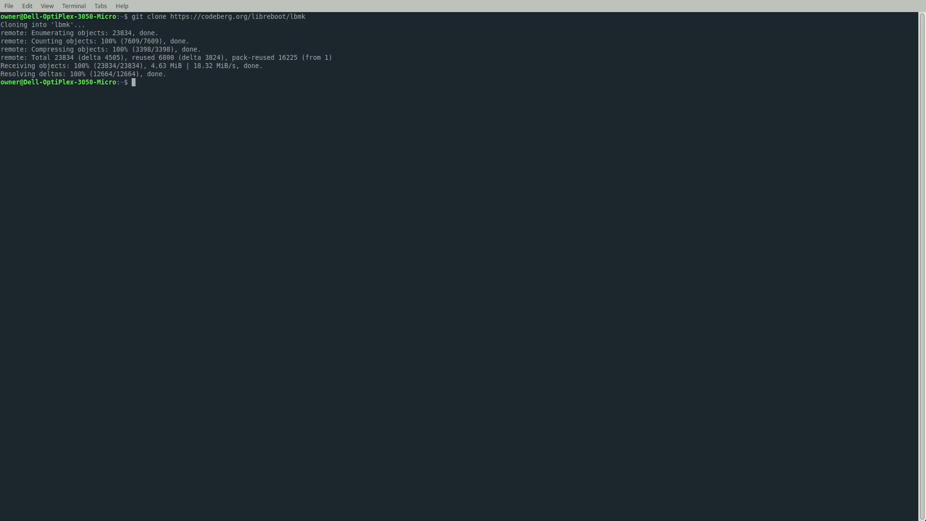
type("cd lbmk")
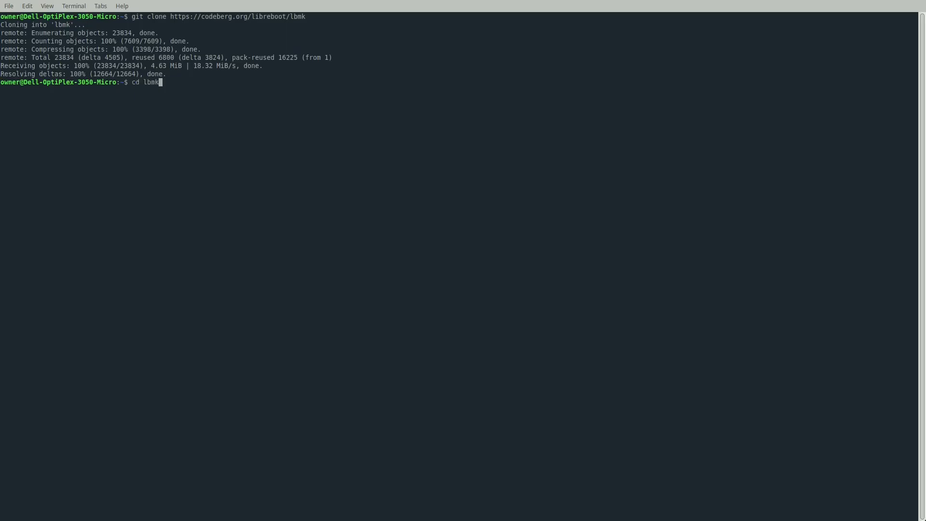
key("Return")
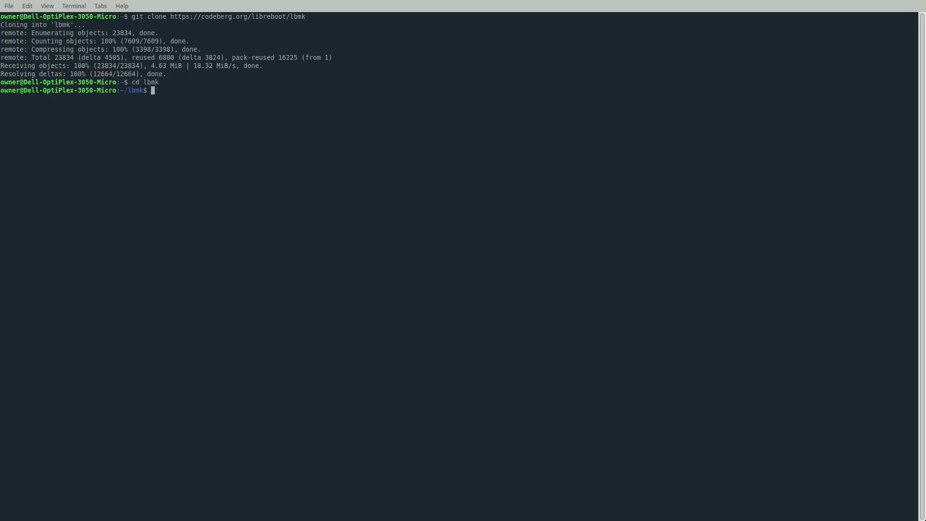
type("ex")
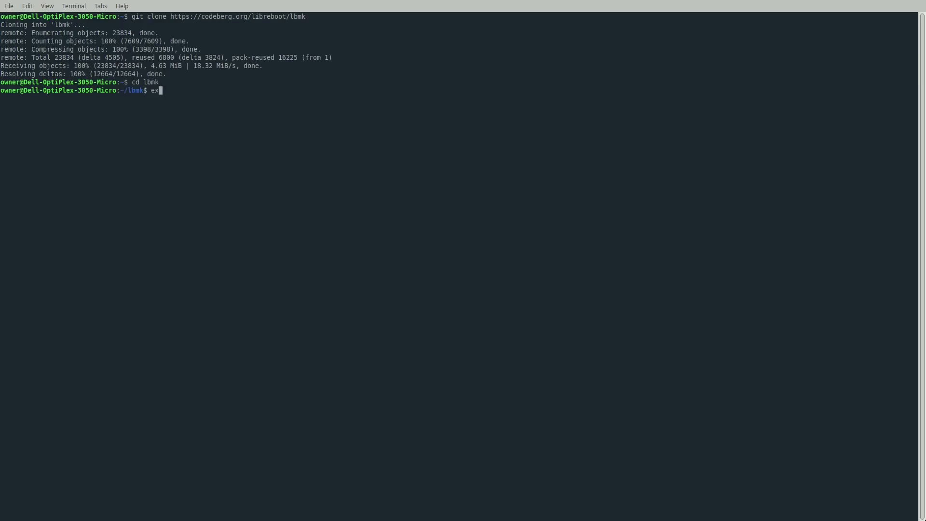
- Export XBMK_THREADS=4 to set the build thread count
type("port")
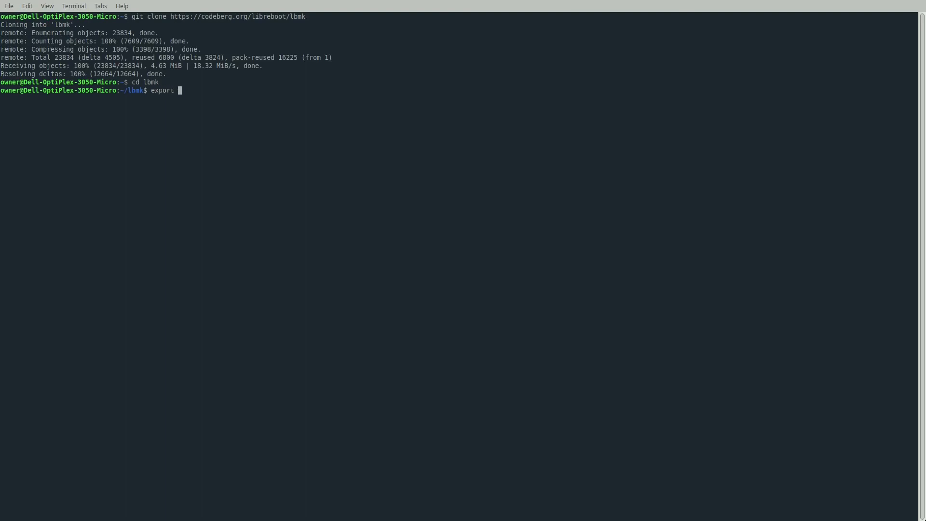
type("XBMK")
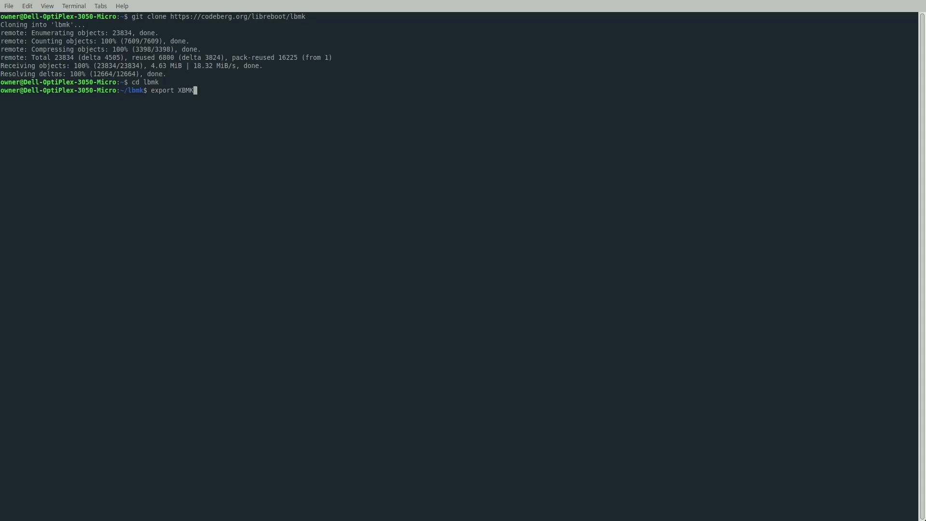
type("_THREA")
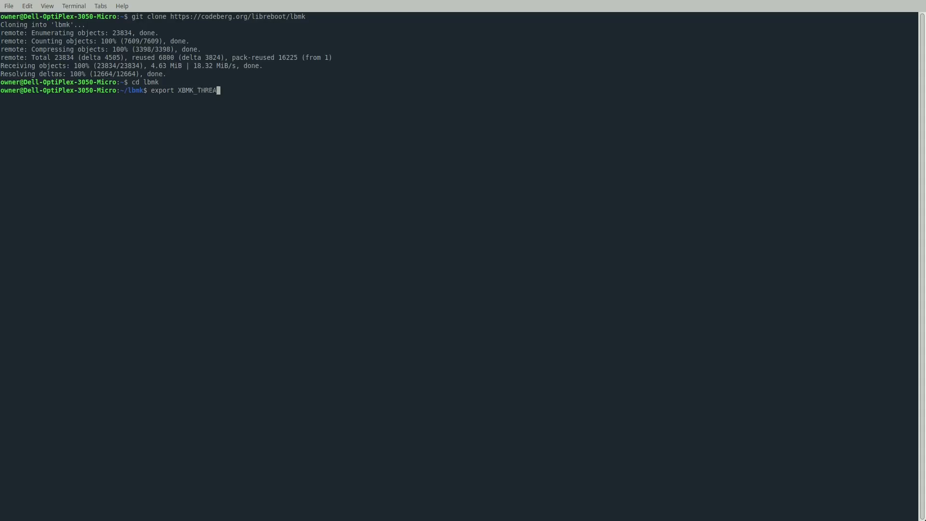
type("DS=")
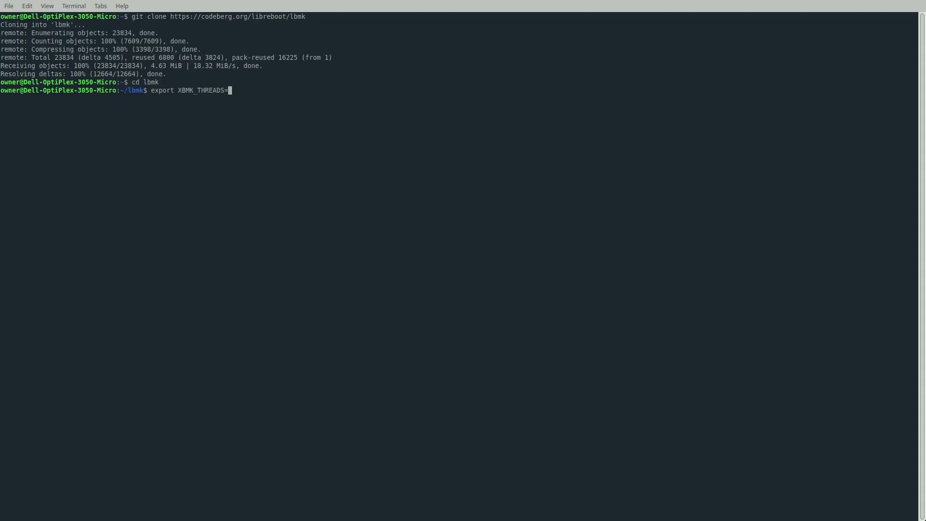
key("Return")
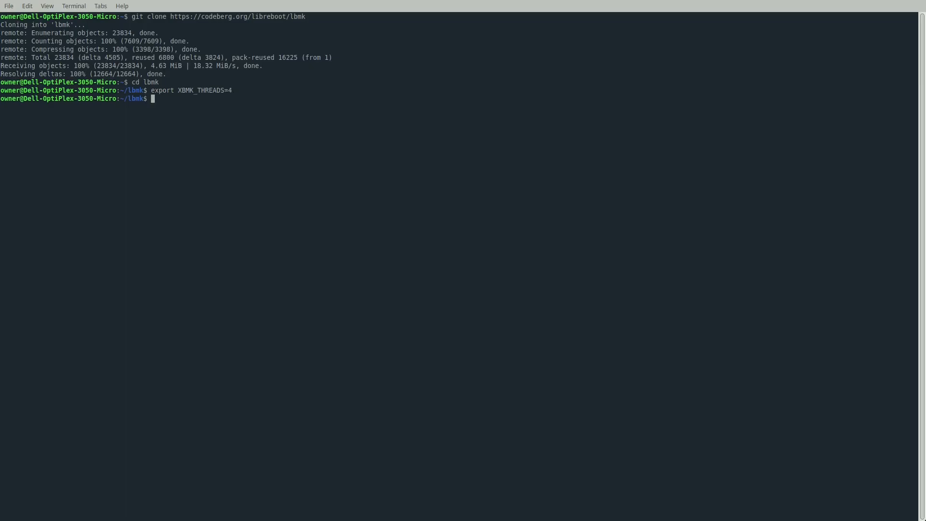
- Re-run ./mk dependencies ubuntu with sudo after the permission error
type("sudo")
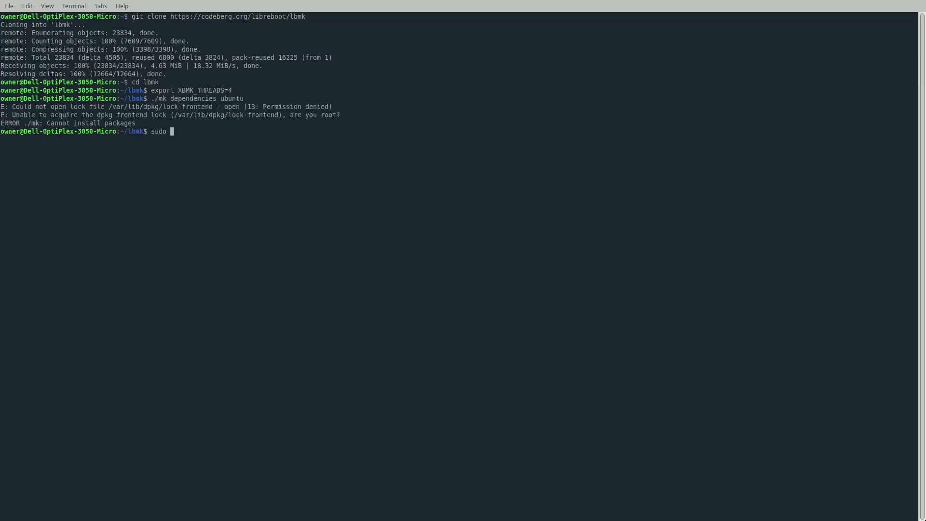
key("ctrl+c")
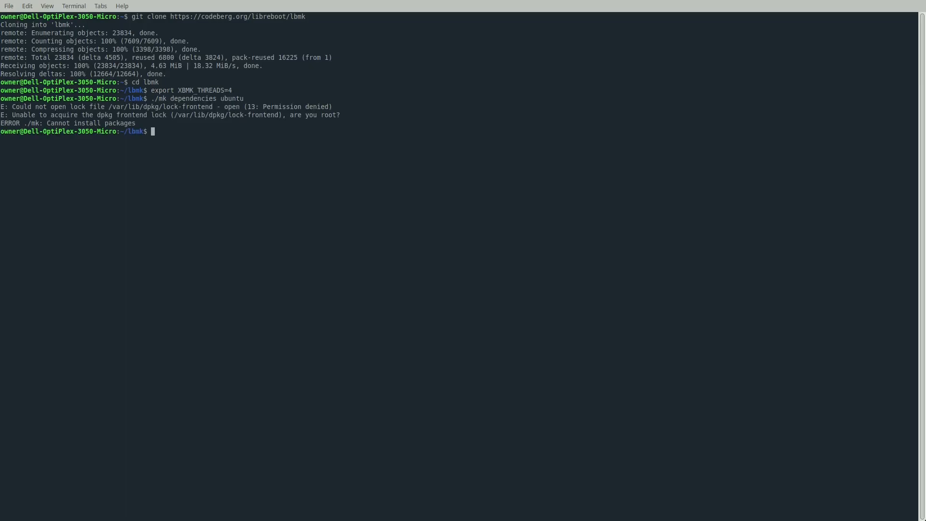
key("Up")
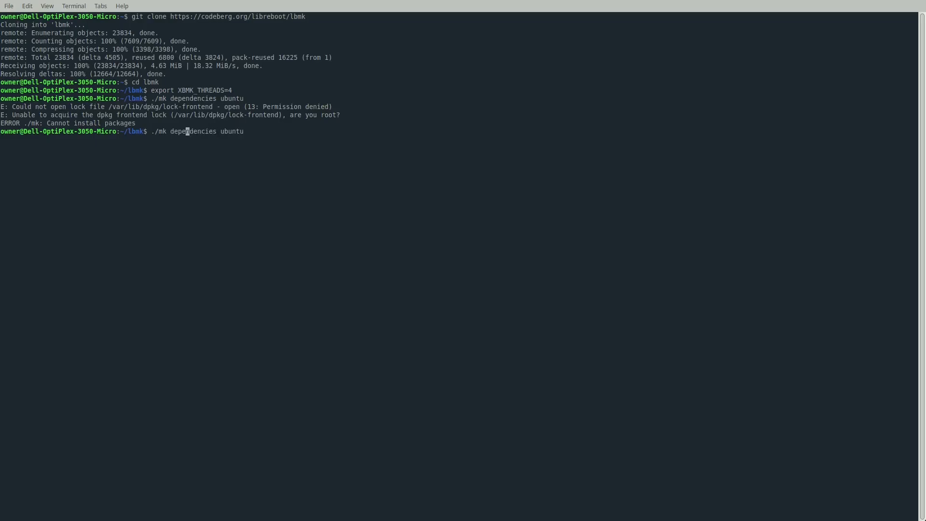
type("sudo")
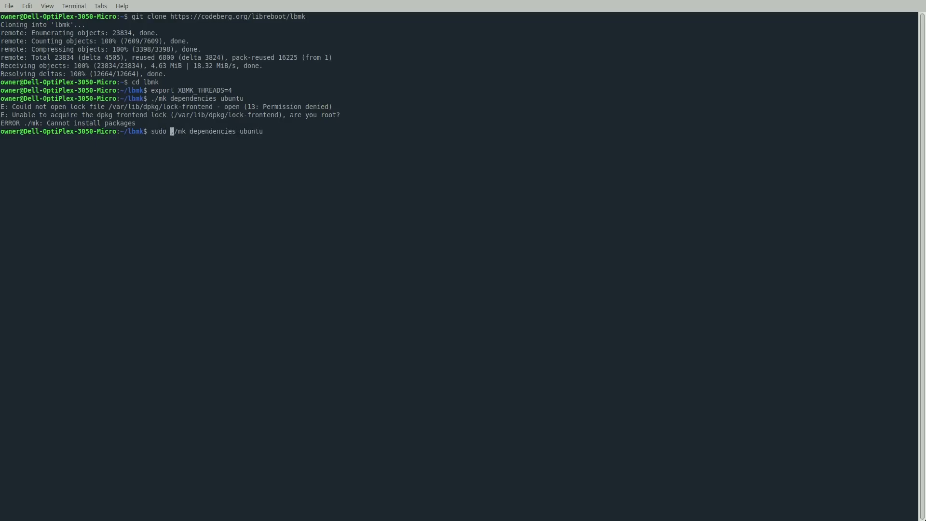
key("Return")
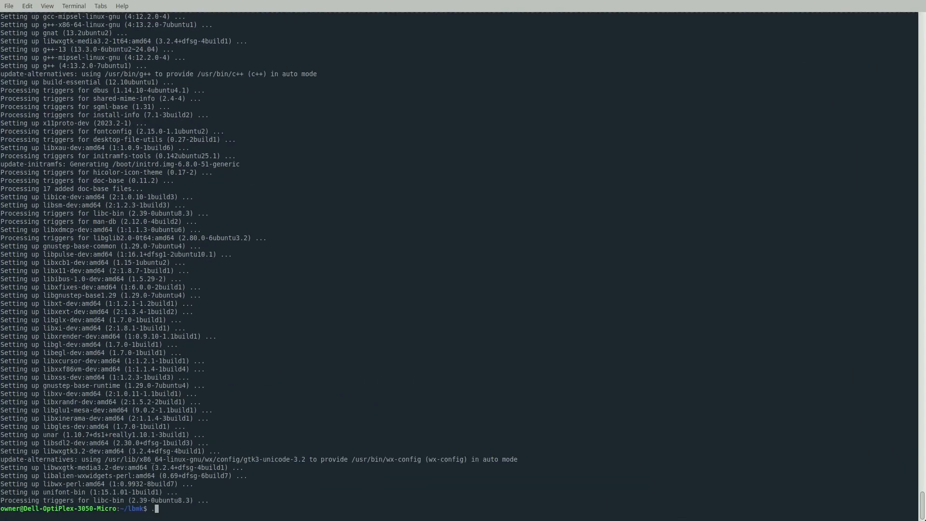
- Build the flashprog utility with ./mk -b flashprog
type("./mk")
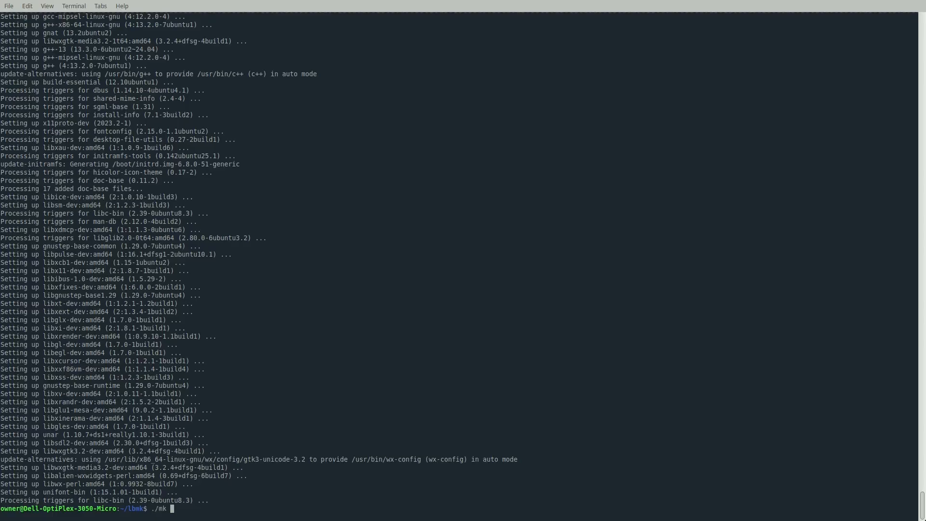
type("-b")
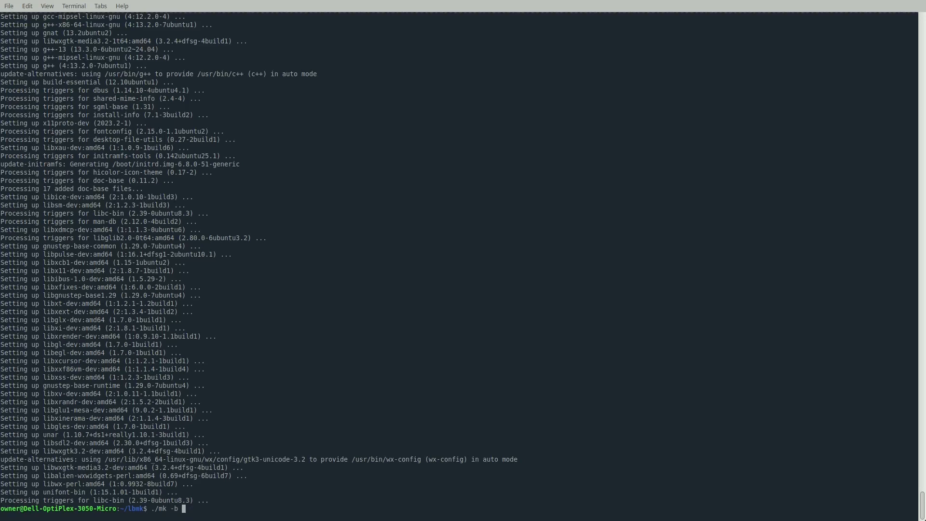
type("flashpro")
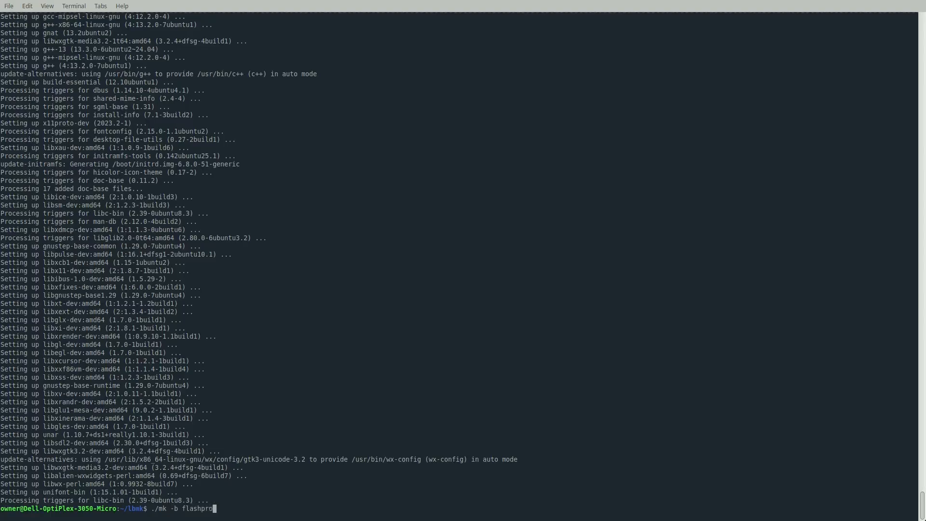
key("Return")
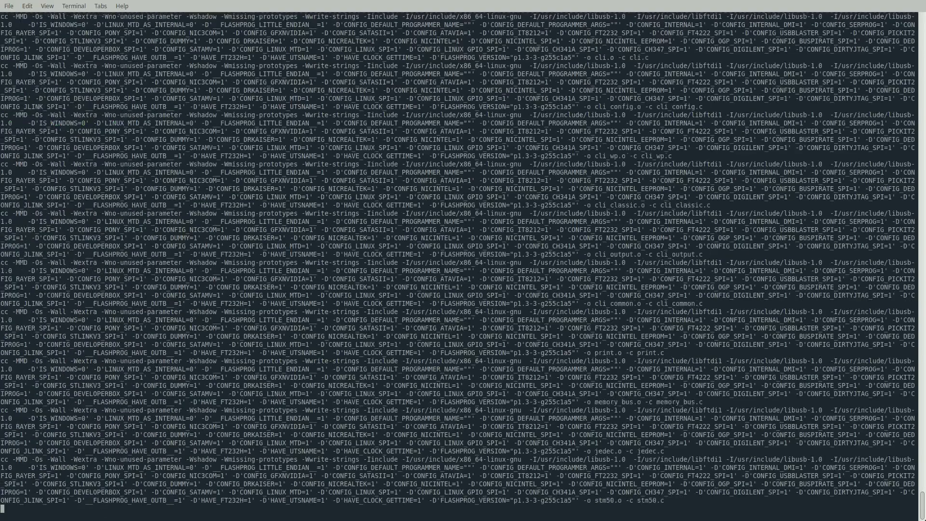
scroll("down", 3)
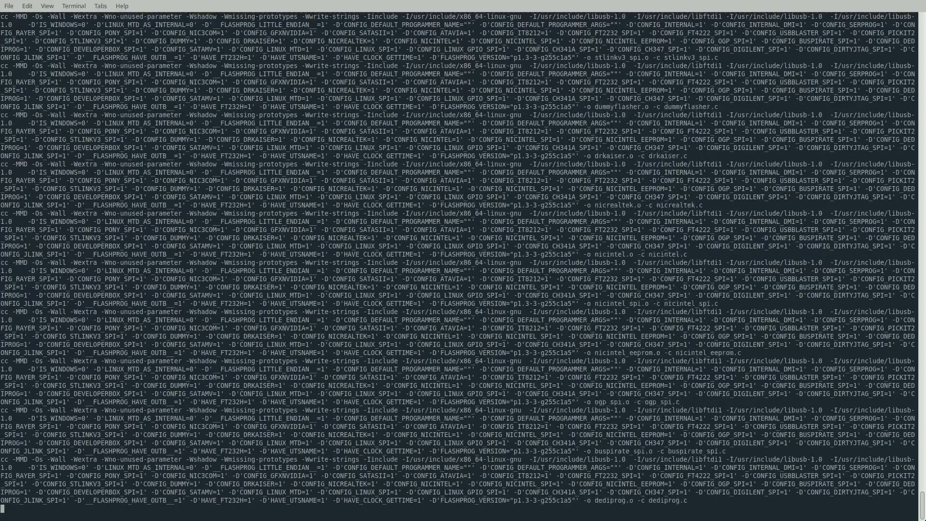
scroll("down", 3)
type("./mk")
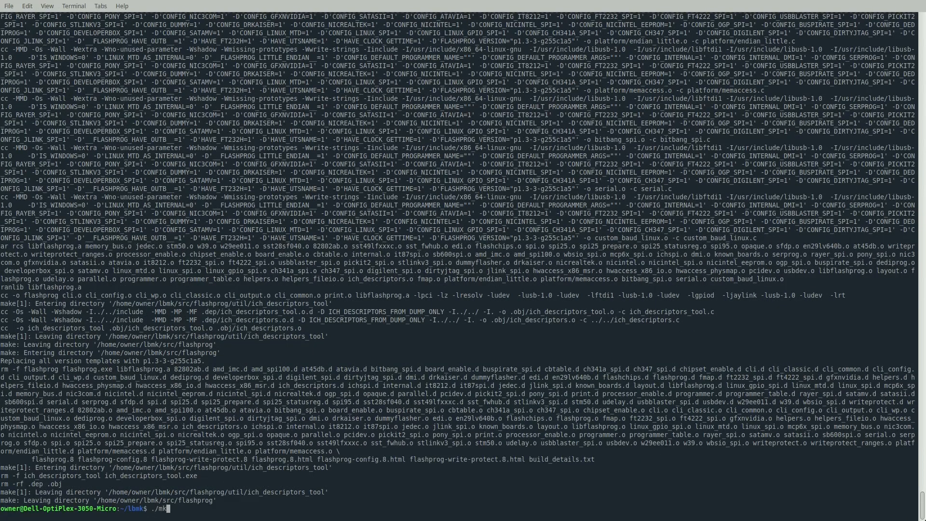
- Enter ./mk -b coreboot dell3050micro_vfsp_16mb to build the Dell 3050 Micro ROM
type("-b")
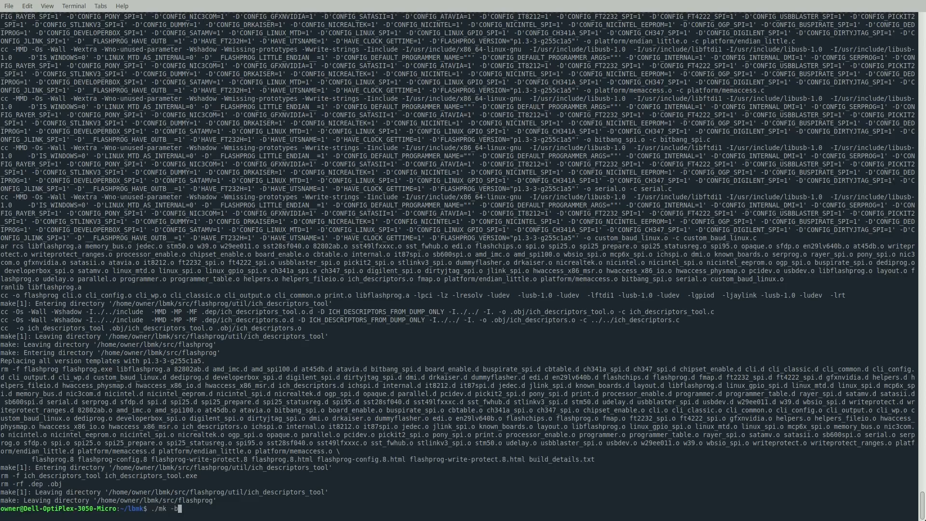
type("c")
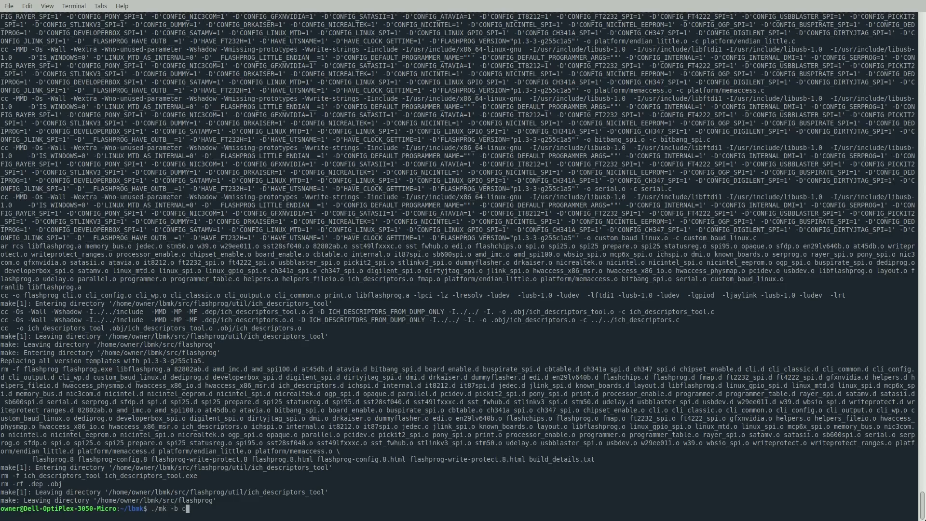
type("coreboot")
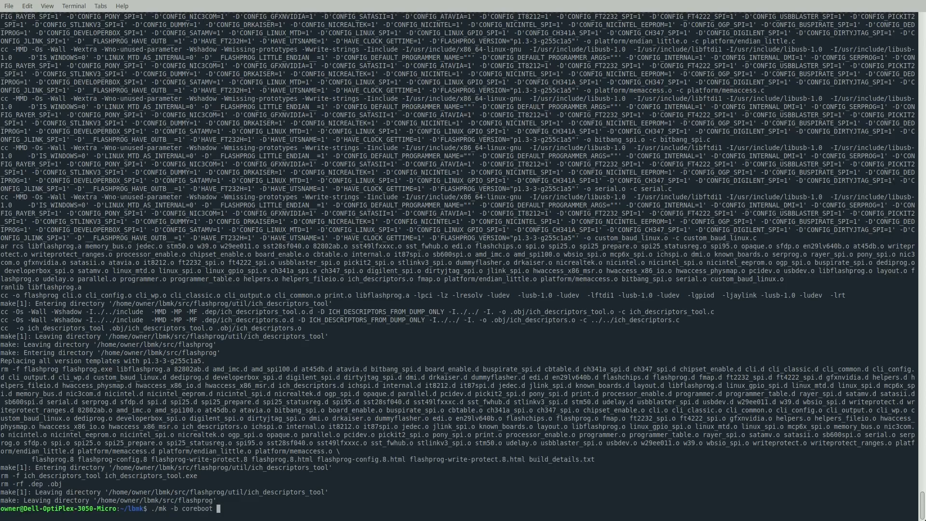
type("dell3050micro")
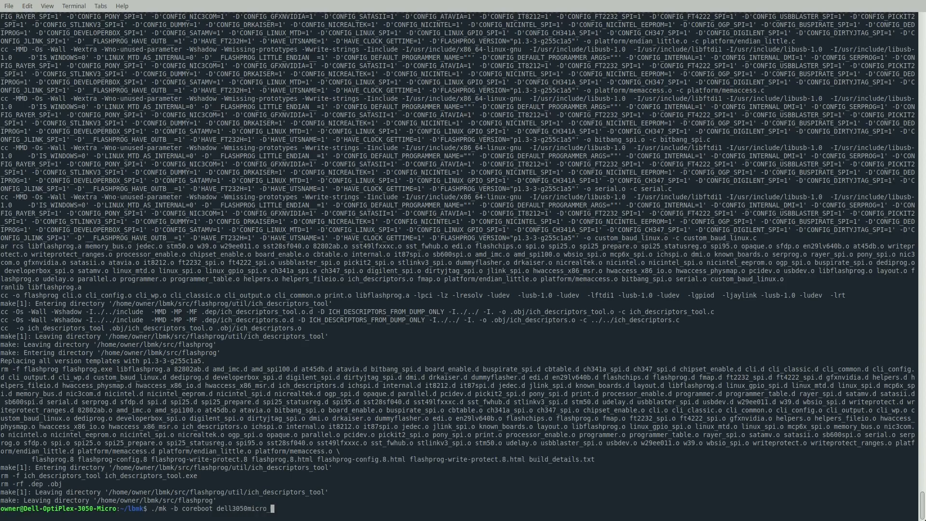
type("_vfs")
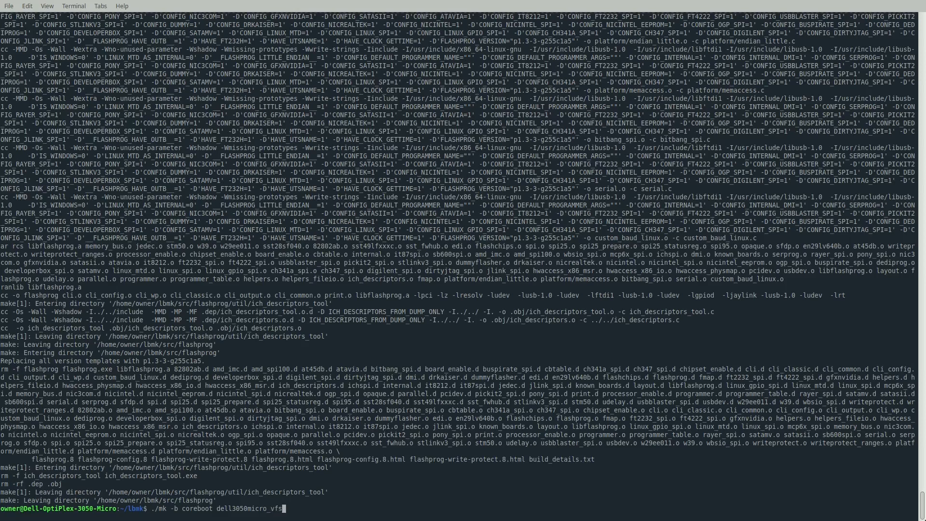
type("p")
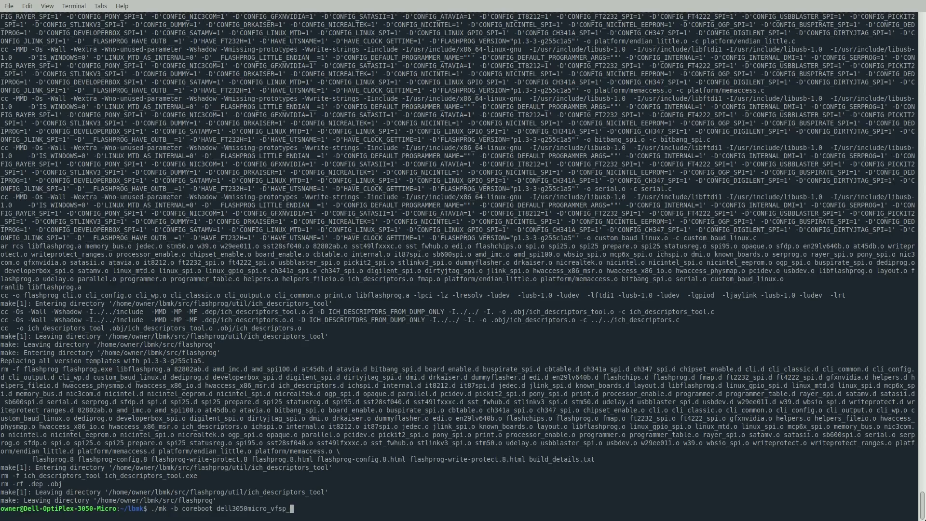
type("_16mb")
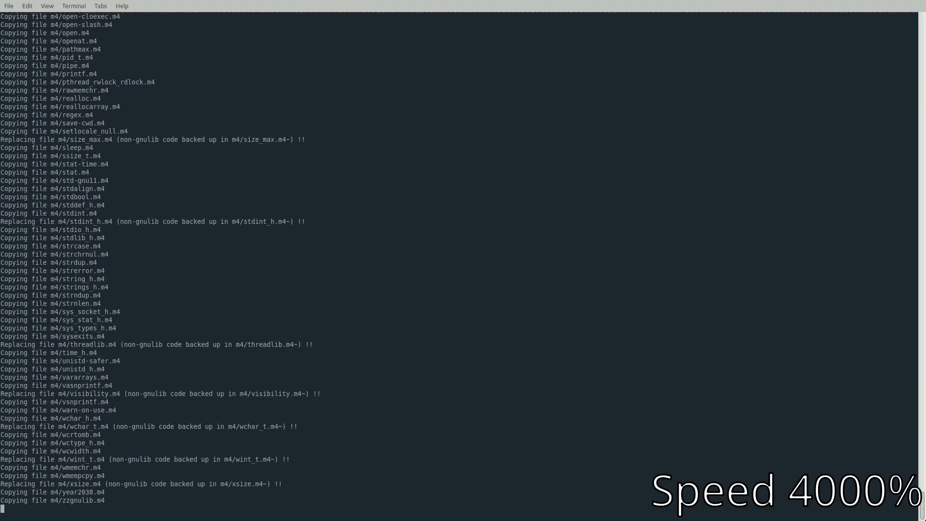
- Follow the coreboot build output until the coreboot.rom layout and ccache statistics appear
scroll("down", 3)
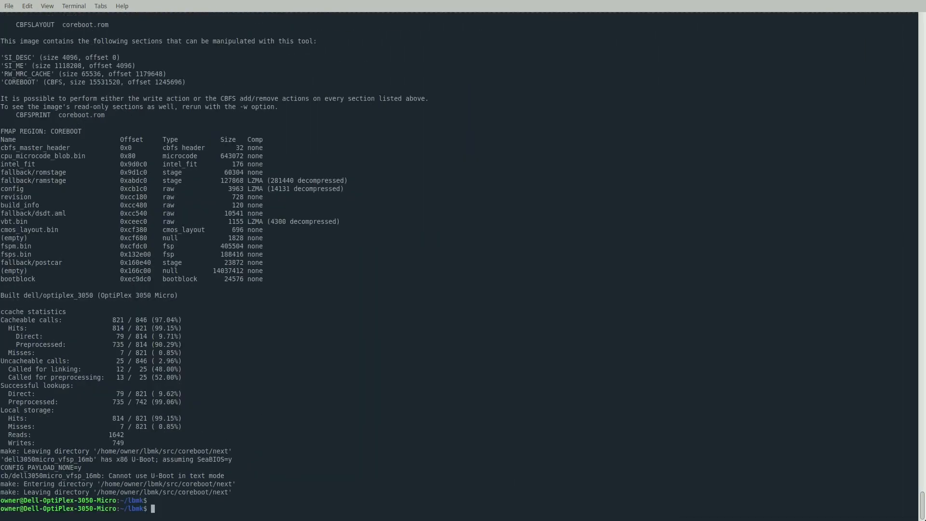
- Move into elf/flashprog and read the stock firmware with sudo ./flashprog -p internal into ../../../stock-1.rom
type("cd")
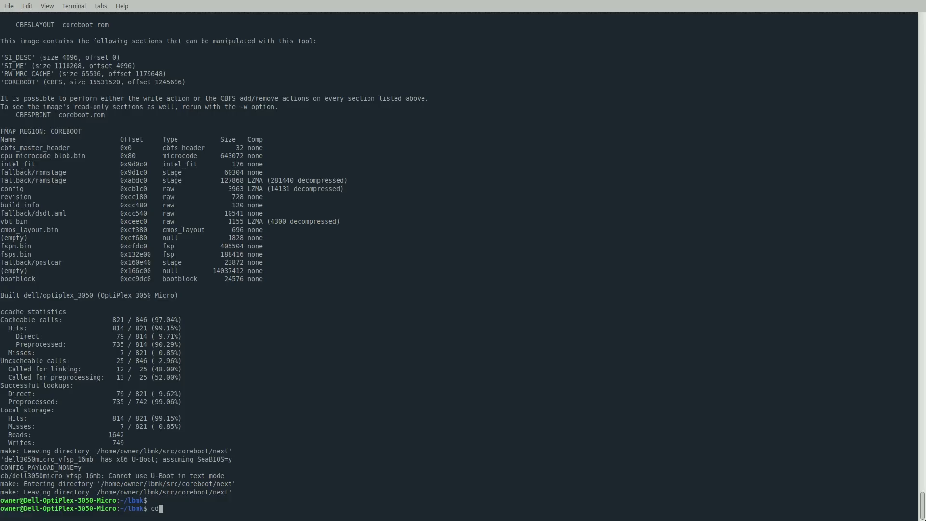
type("elf/")
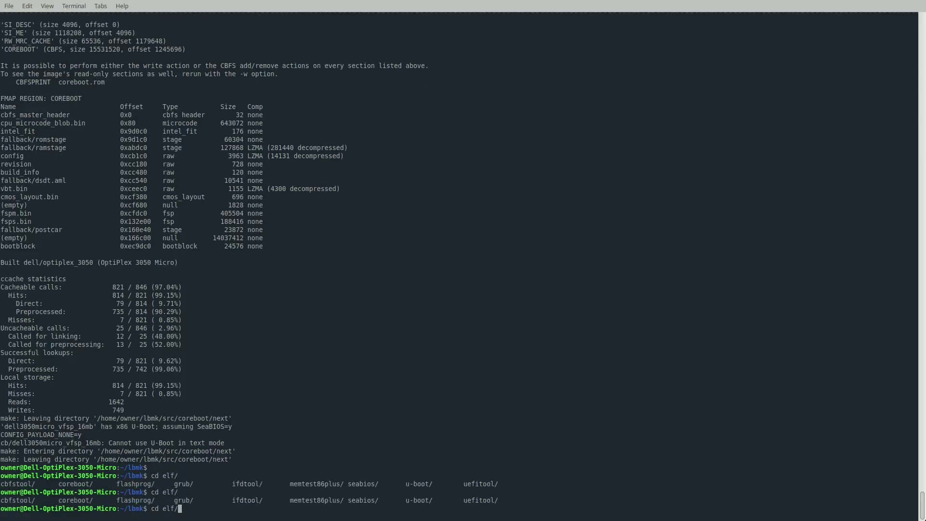
type("flashprog/")
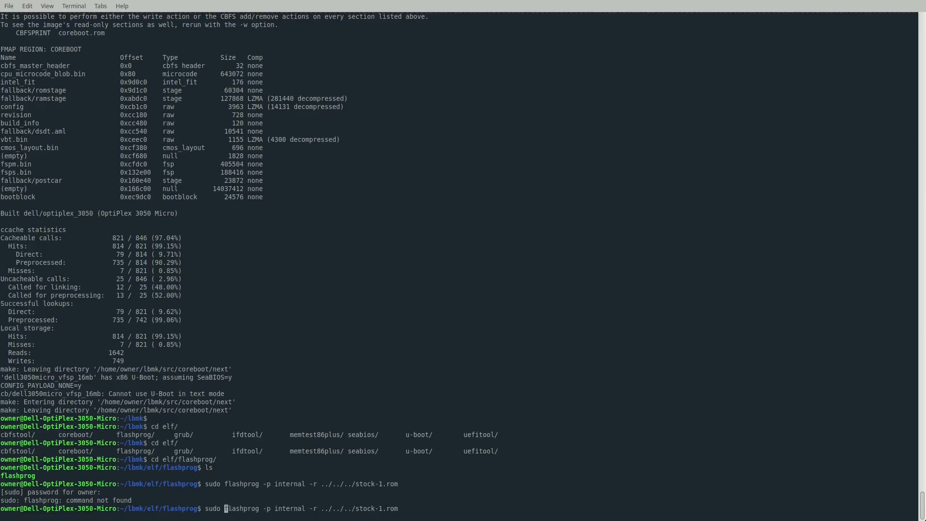
type("./")
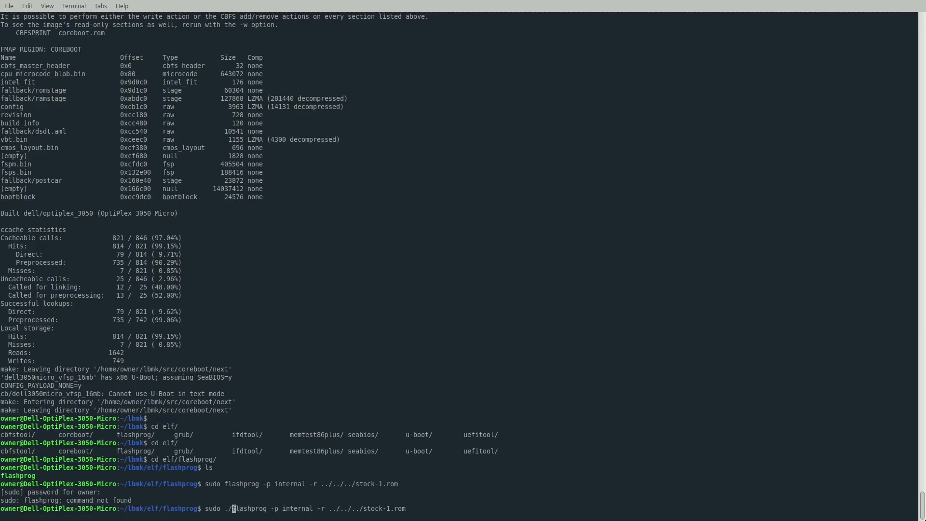
key("Return")
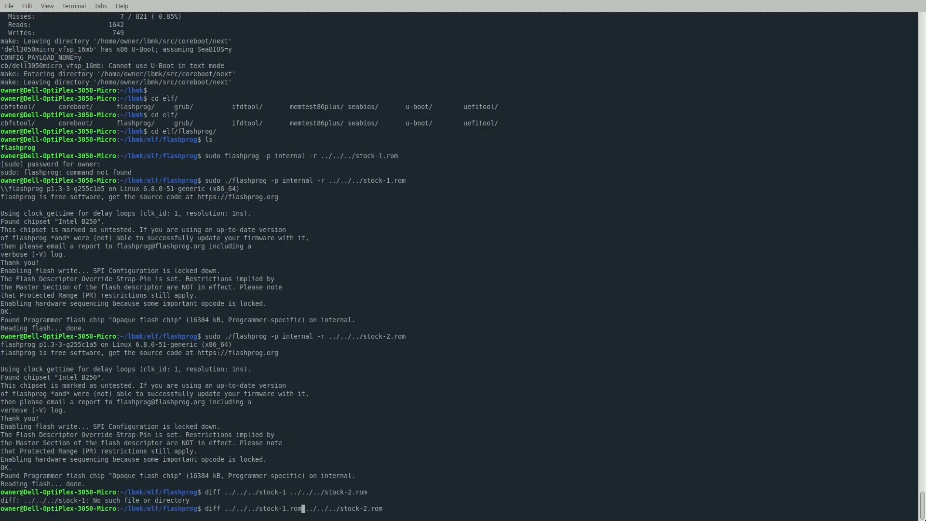
- Diff stock-1.rom against stock-2.rom, then compose the flashprog command with the bin/dell3050micro_vfsp_16mb seagrub corebootfb usqwerty ROM path
key("Return")
type("sudo ./flashprog -p internal -r ../../../")
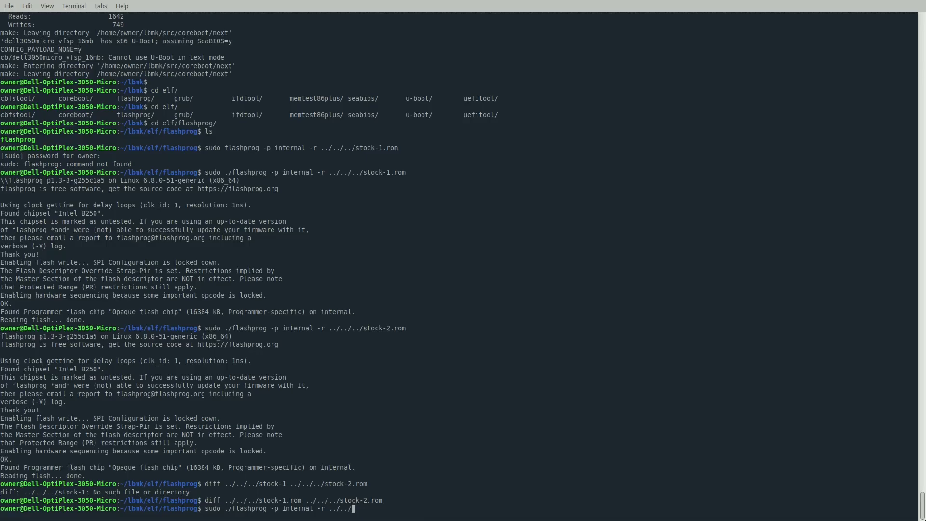
type("bin/")
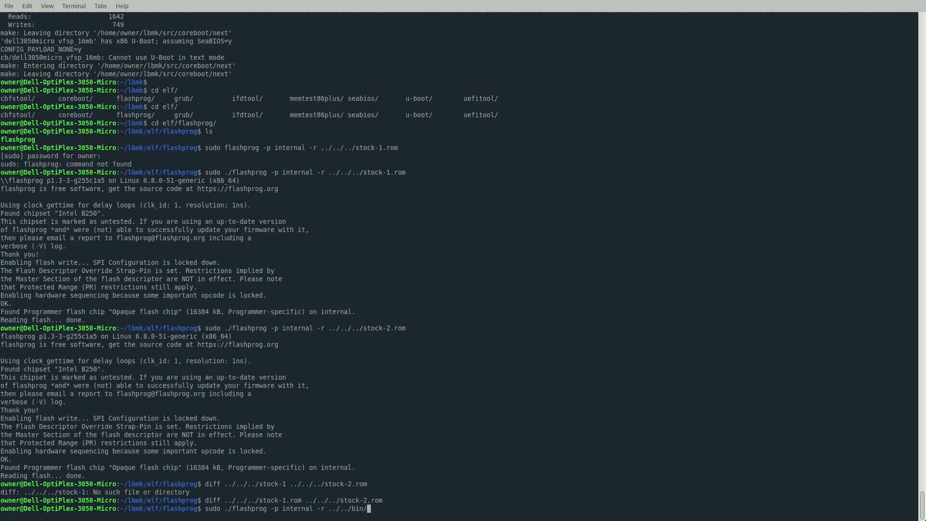
type("dell3050micro_vfsp_16mb/")
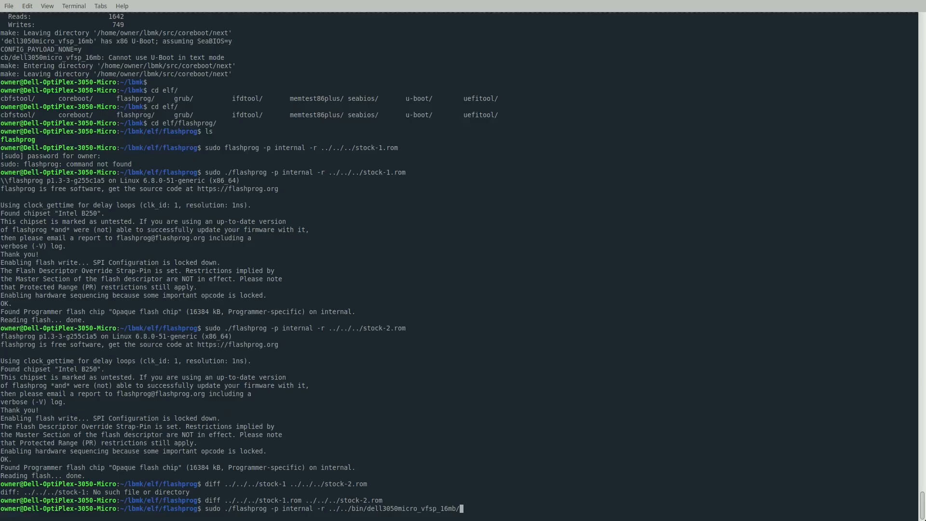
type("sea")
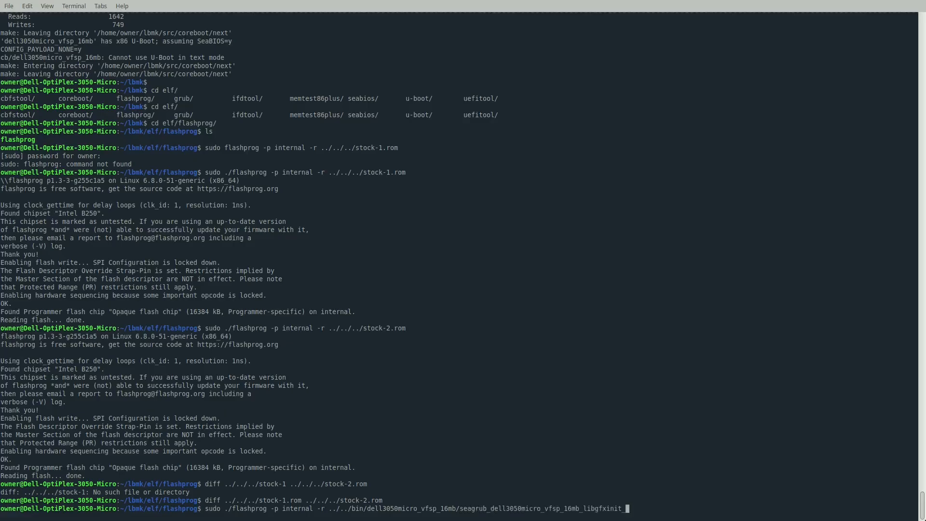
type("_corebootfb")
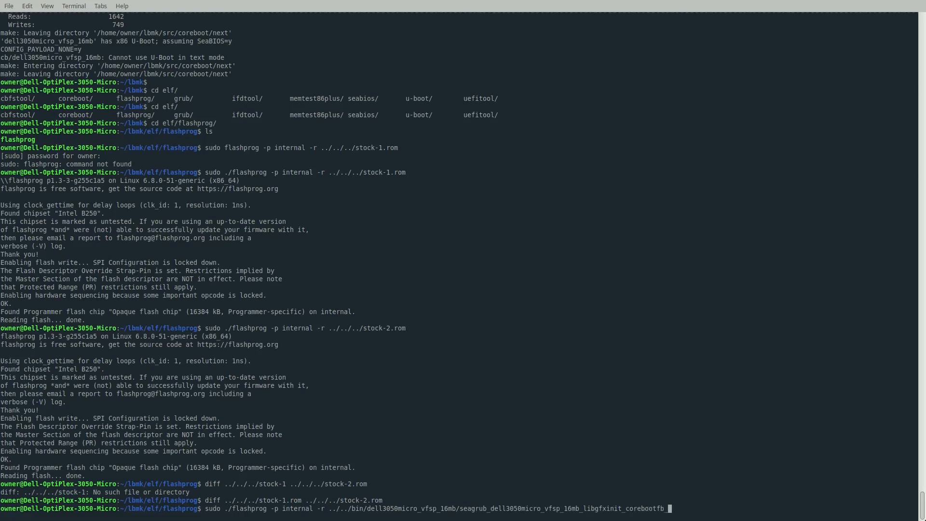
type("_usqwerty.rom")
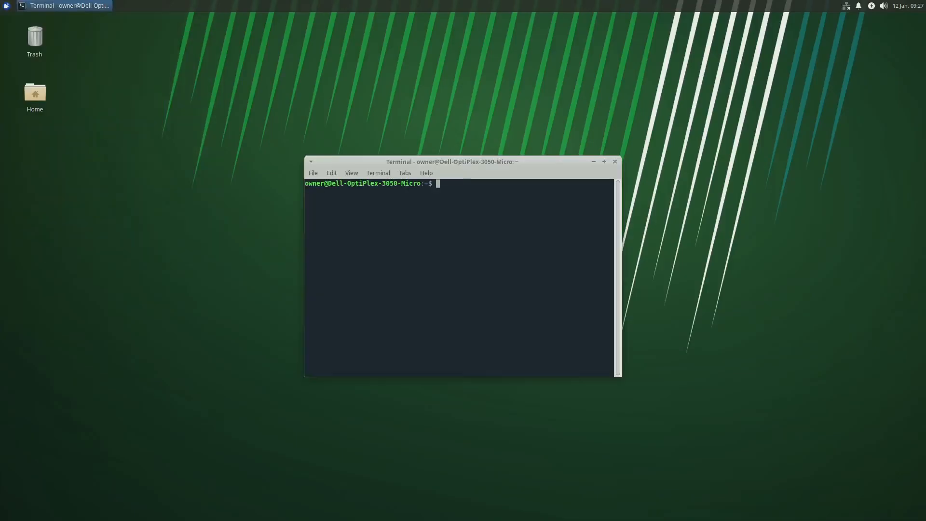
- Change into lbmk and run ./mk -b pico-serprog to build the Pico programmer firmware
type("cd l")
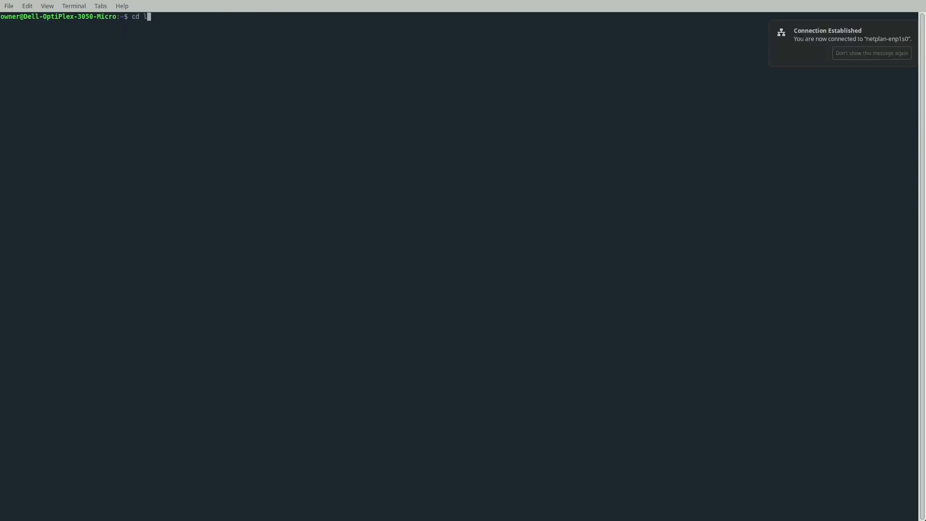
type("bmk")
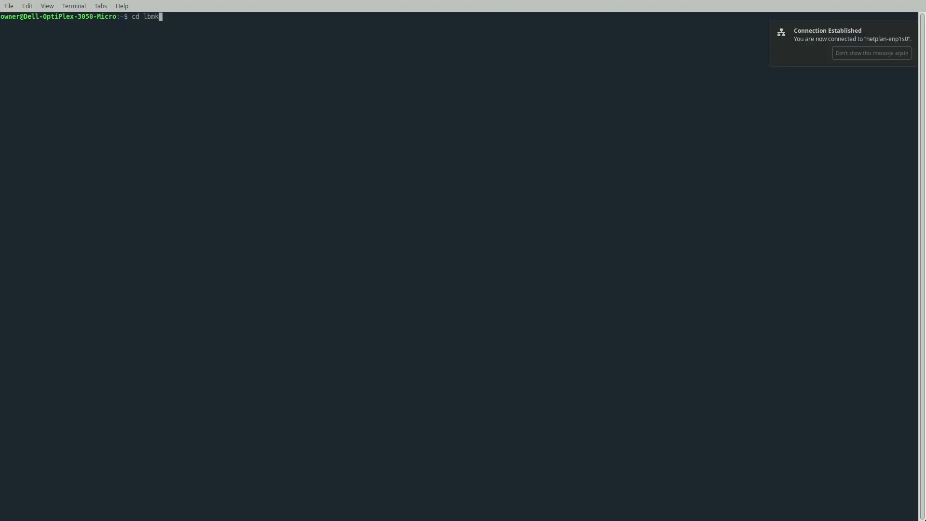
key("Return")
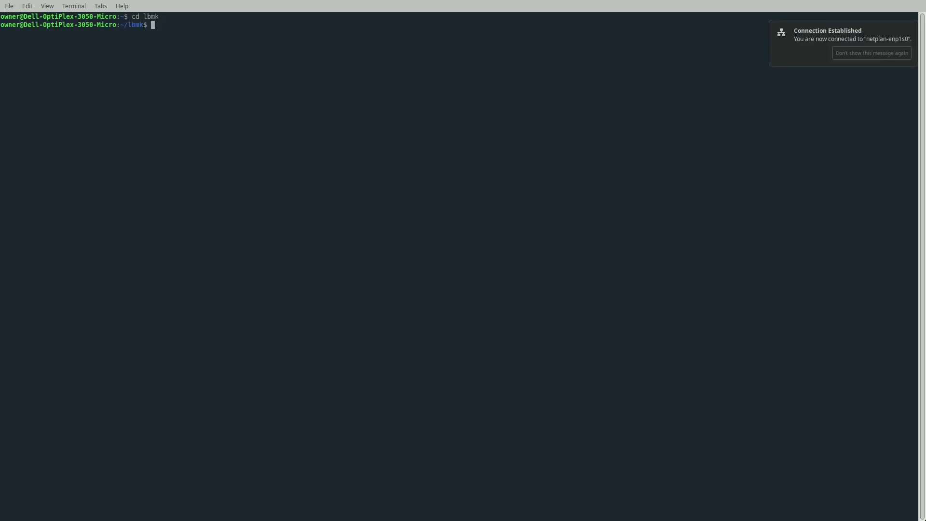
type("./")
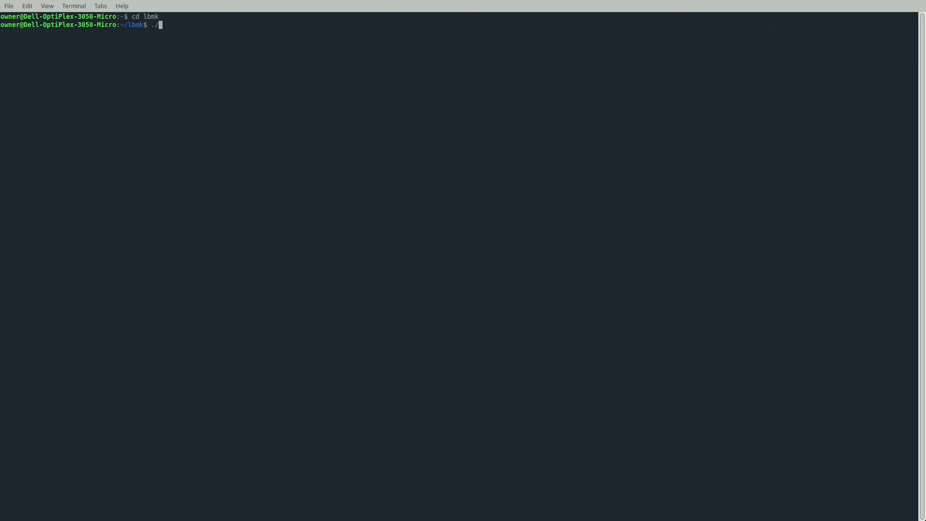
type("mk -b")
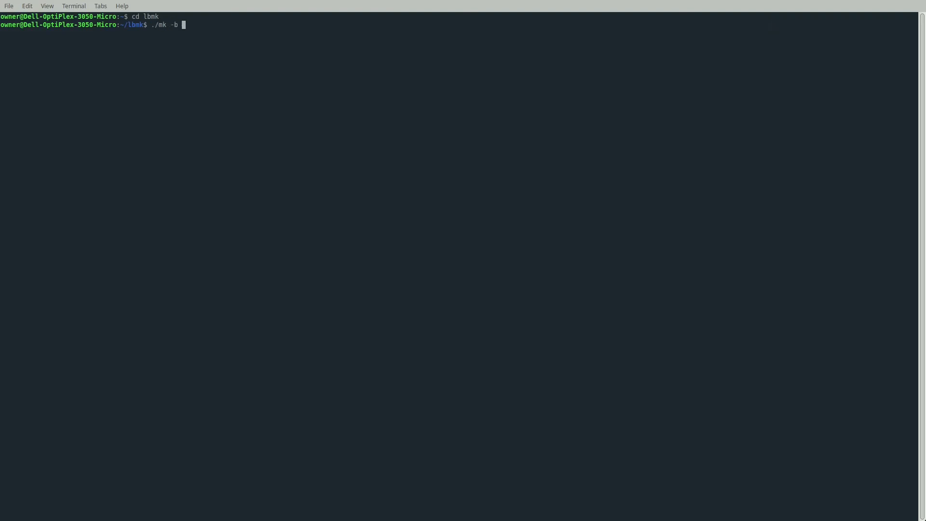
type("pico-s")
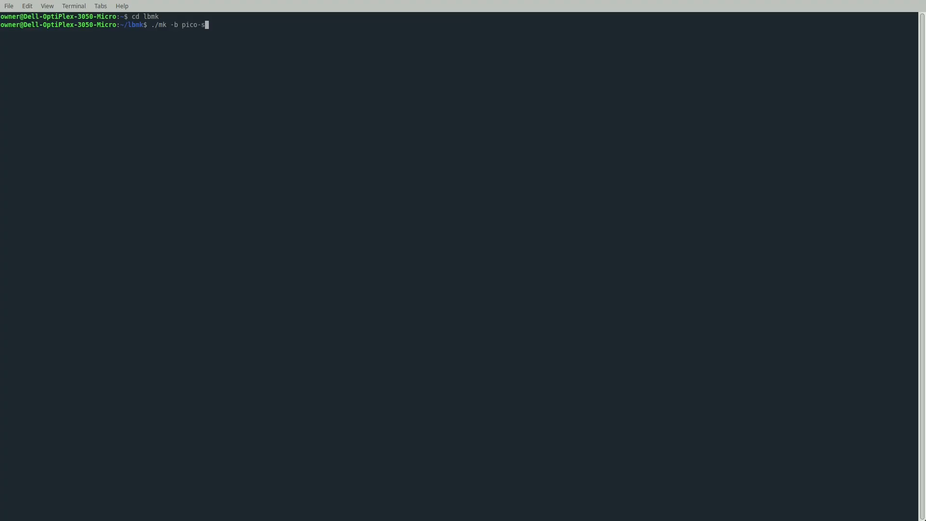
type("erprog")
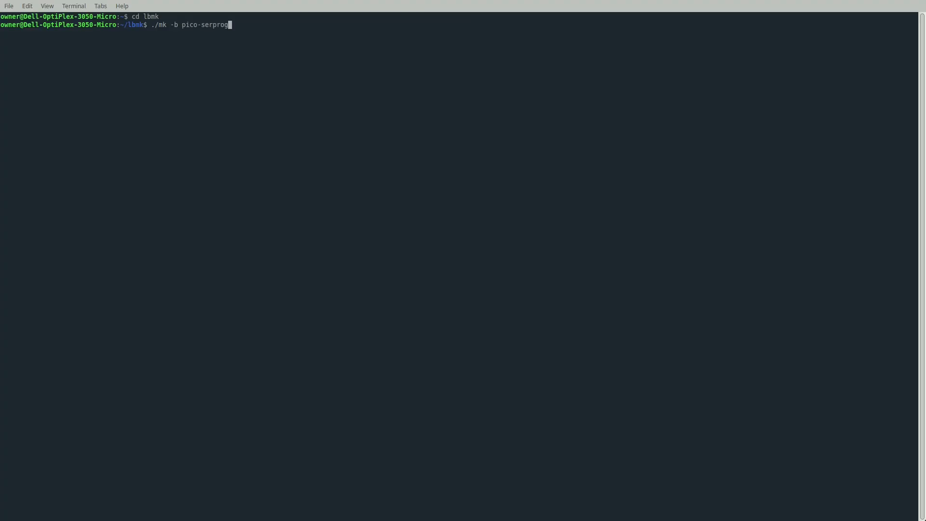
key("Return")
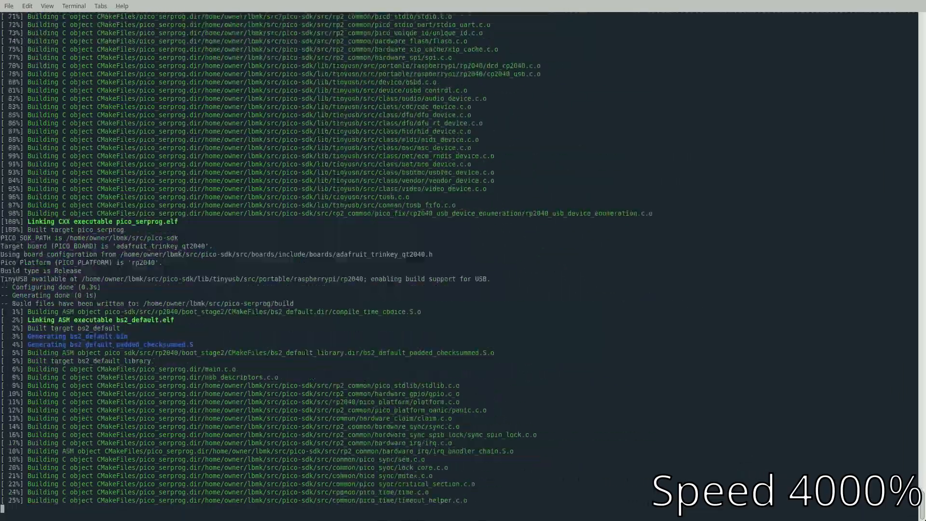
- Scroll through the pico-serprog build output as it compiles each RP2040/RP2350 board target
scroll("down", 3)
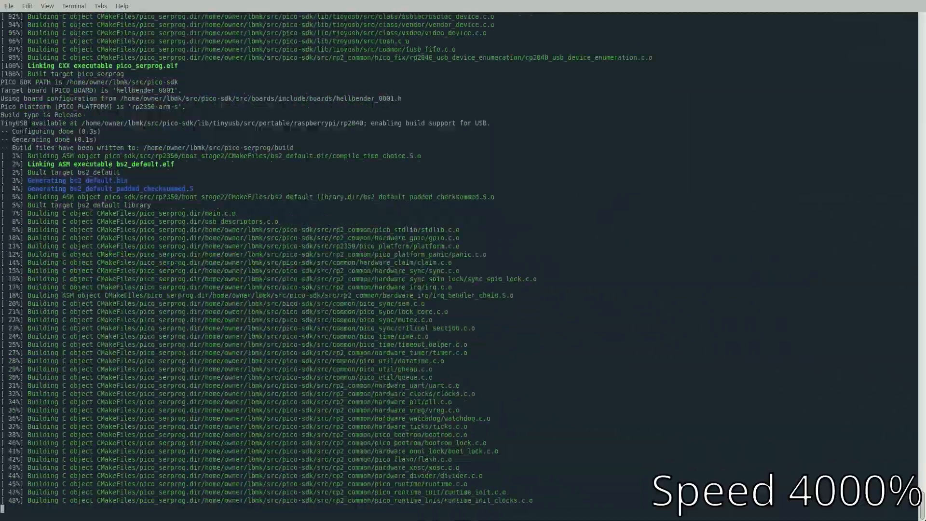
scroll("down", 3)
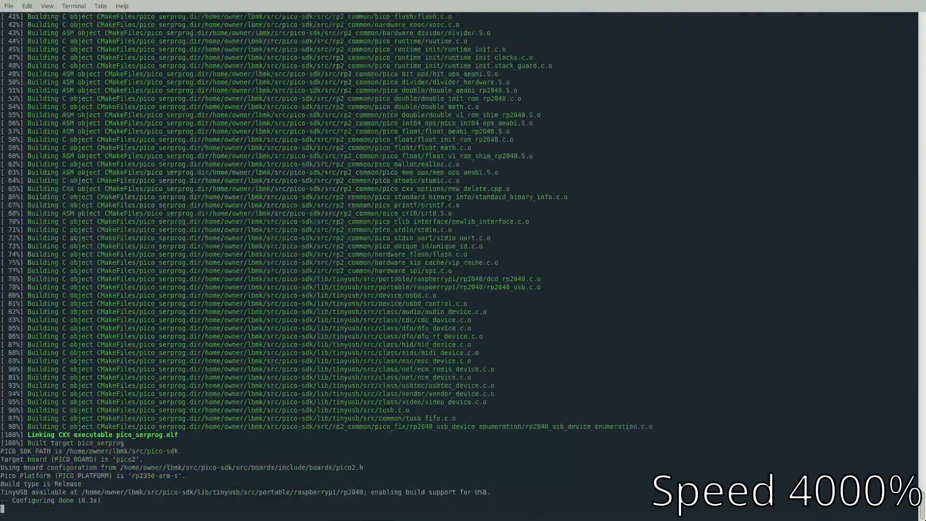
scroll("down", 3)
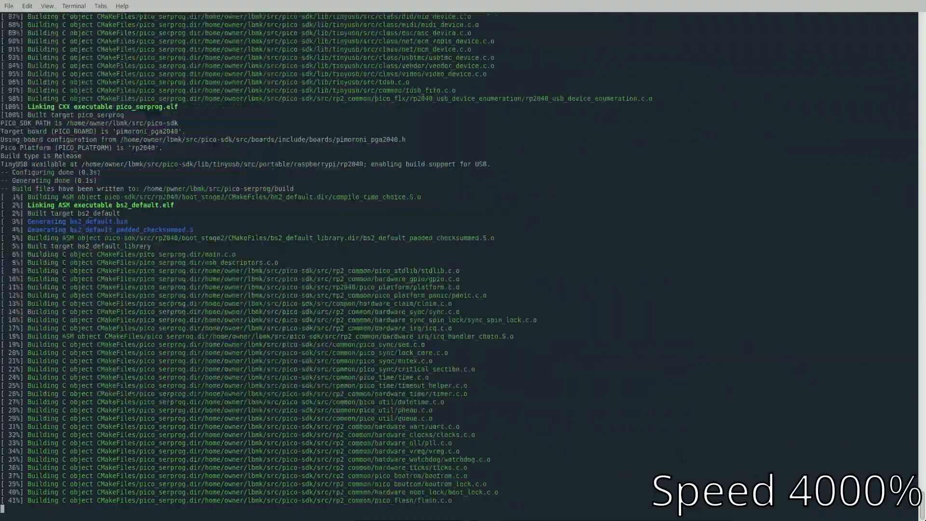
scroll("down", 3)
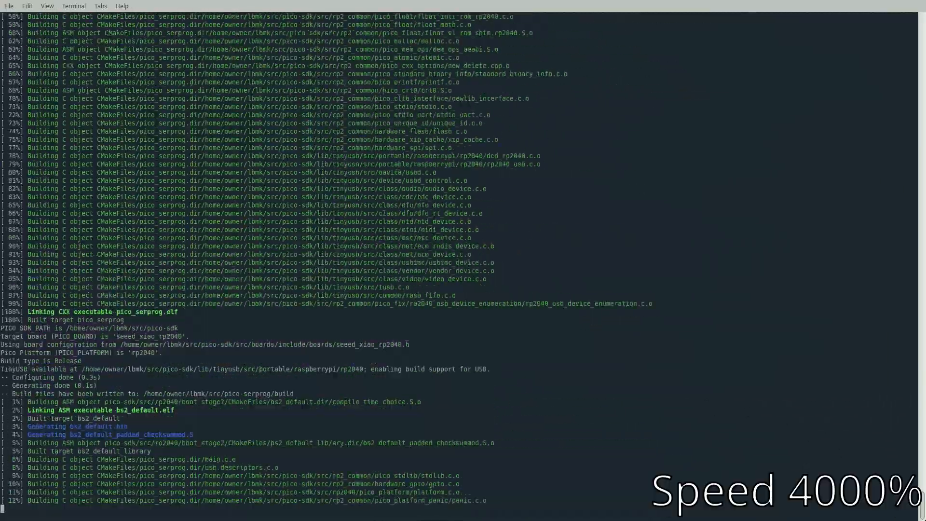
scroll("down", 3)
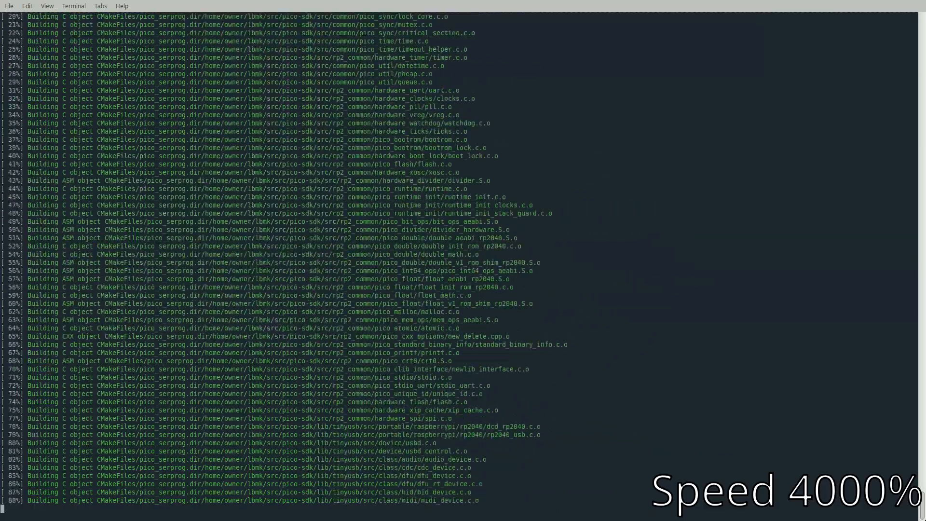
scroll("down", 3)
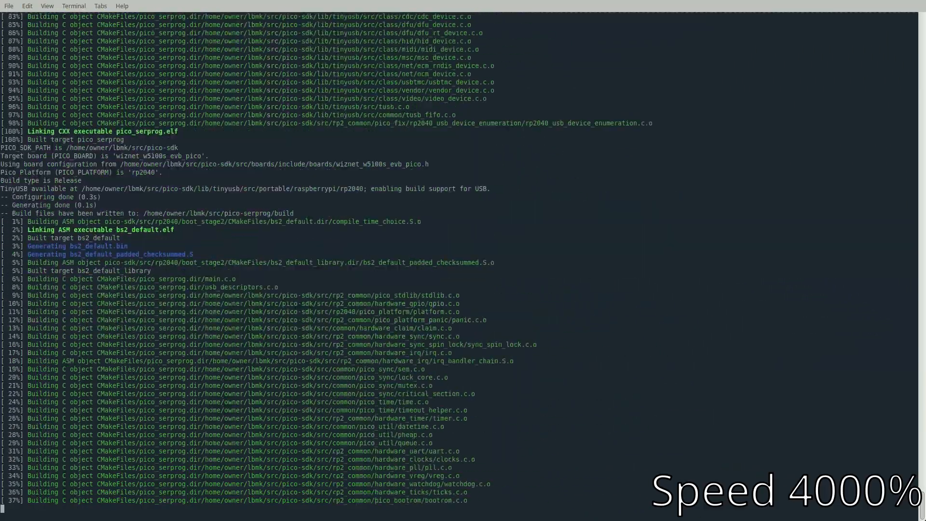